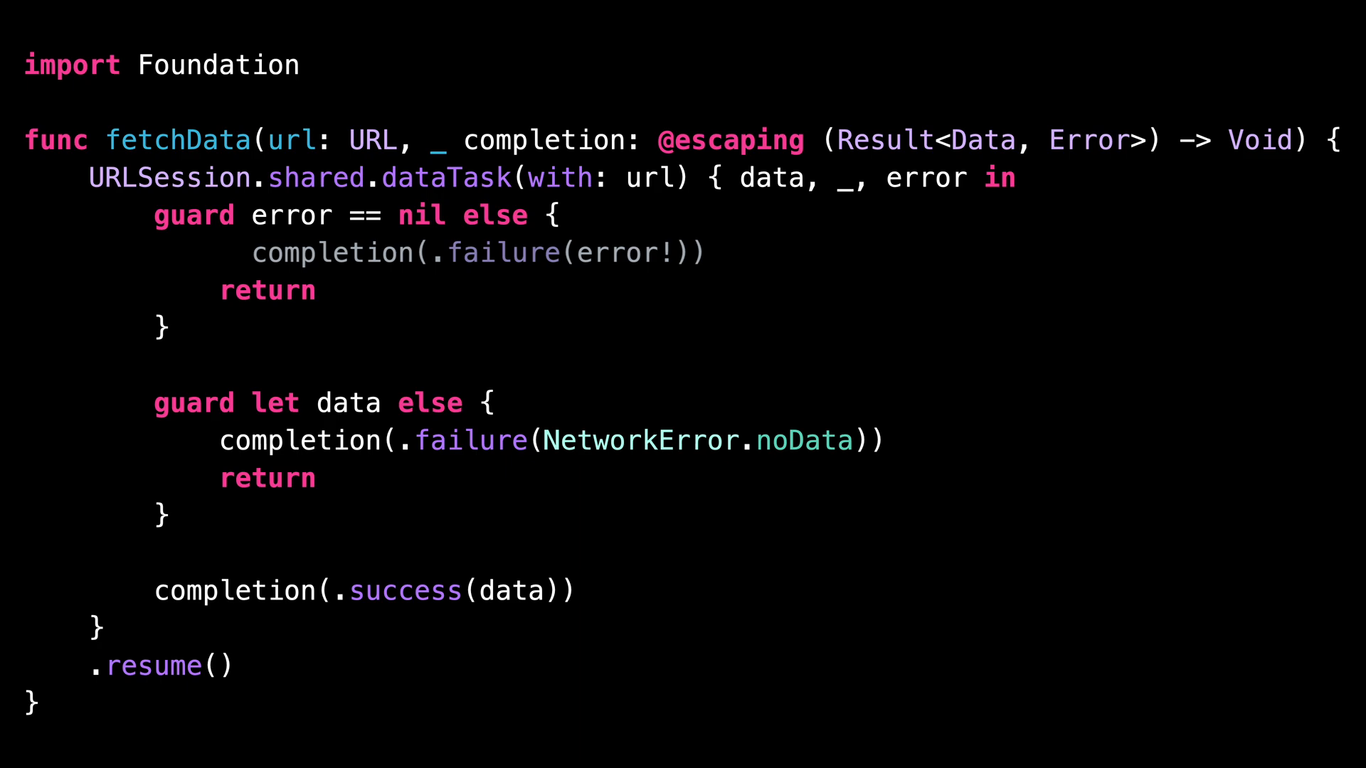
Declare 'let result: Result<Data, Error>', comment out a completion call, and assign result = .success(Data())
type("let result: Result<Data, Error>")
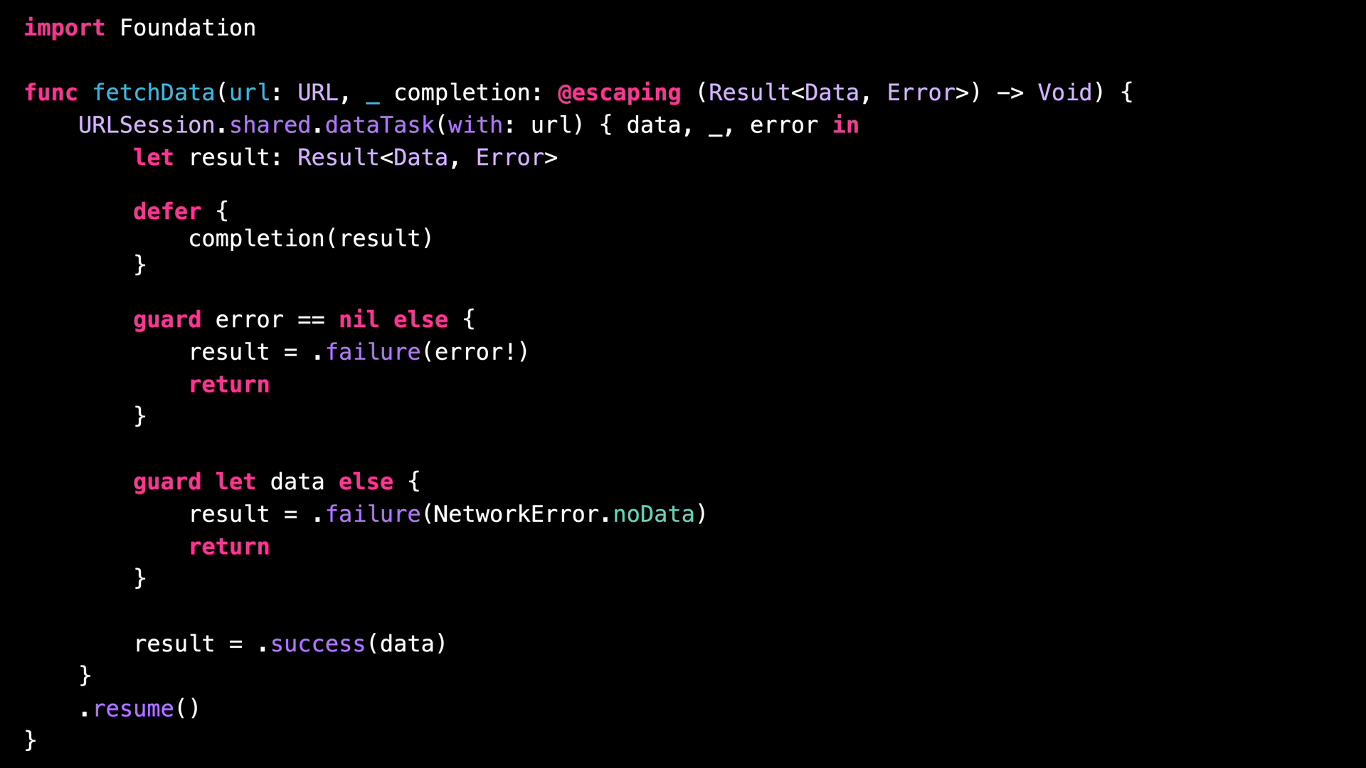
type("//")
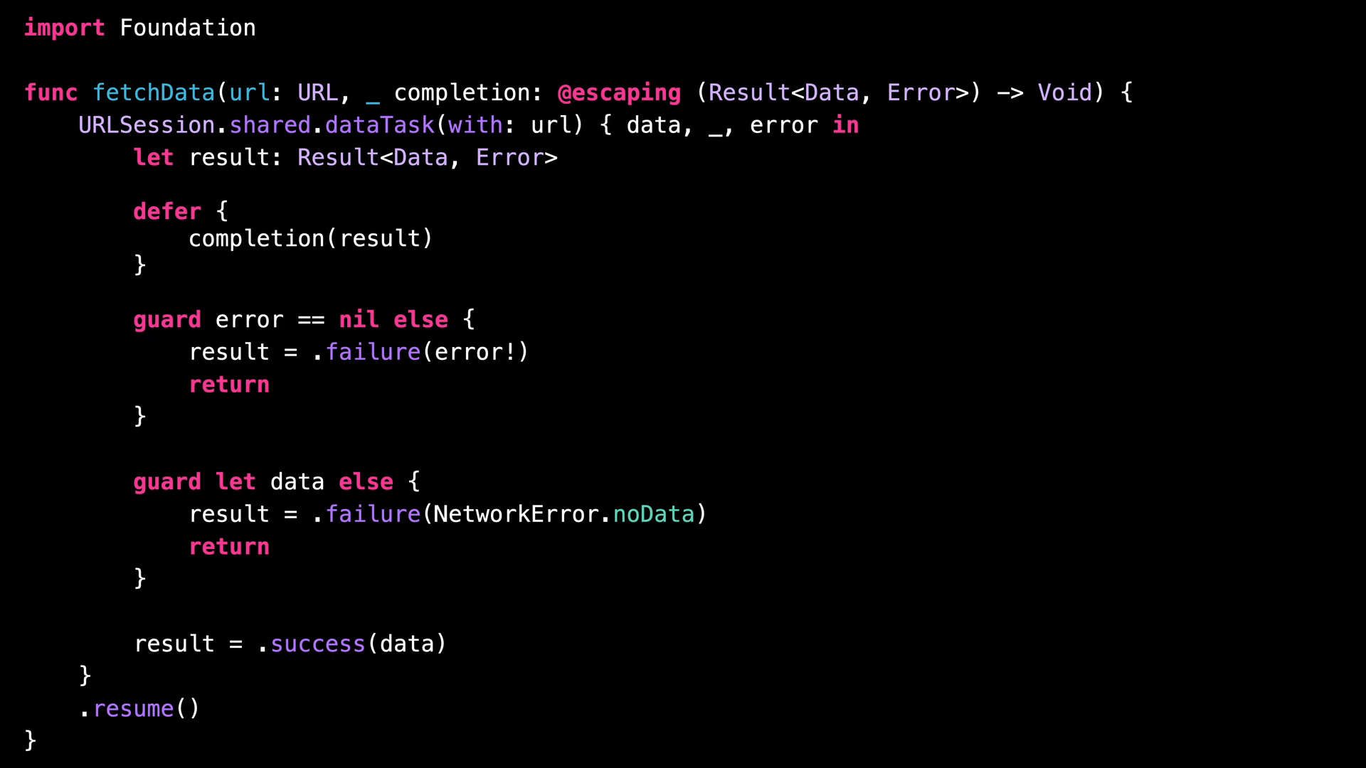
type("result = .success(Data())")
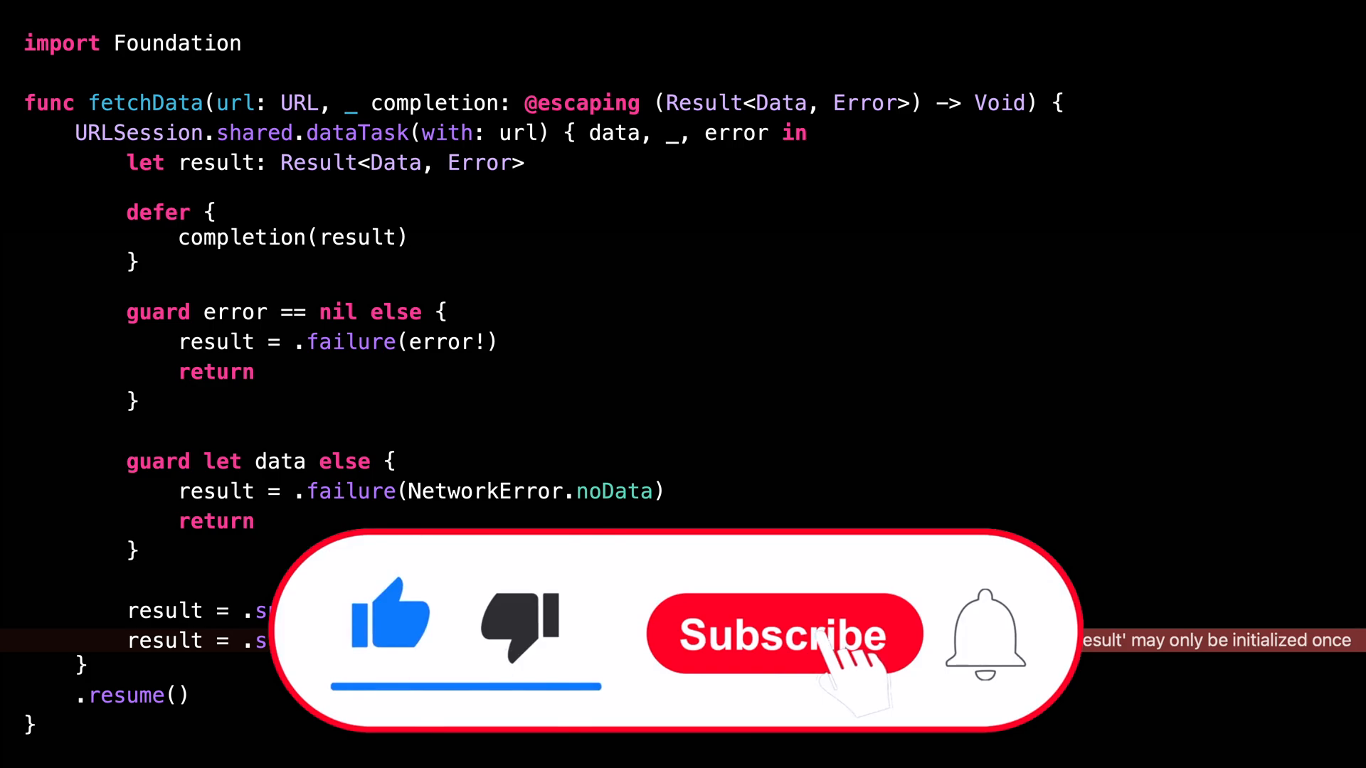
Inspect the 'result may only be initialized once' error on the duplicated success assignment
left_click(782, 634)
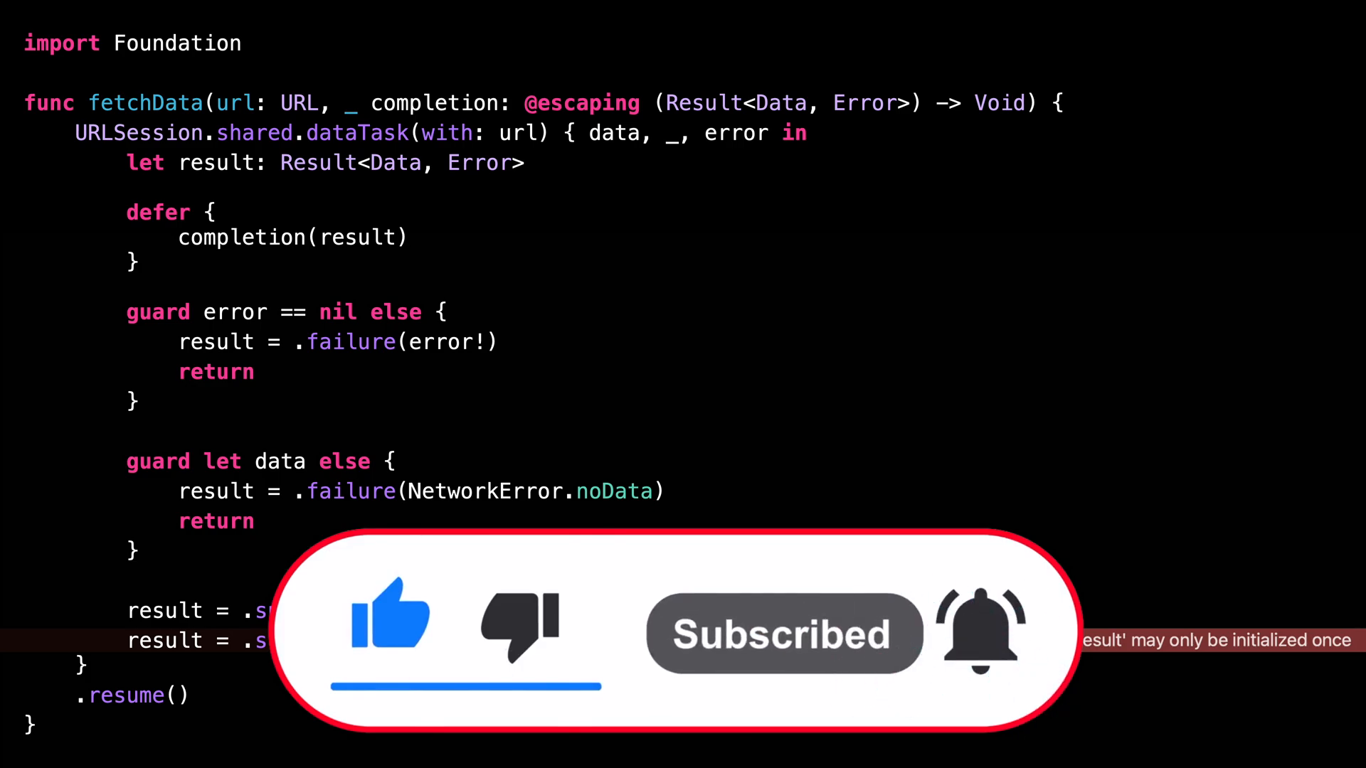